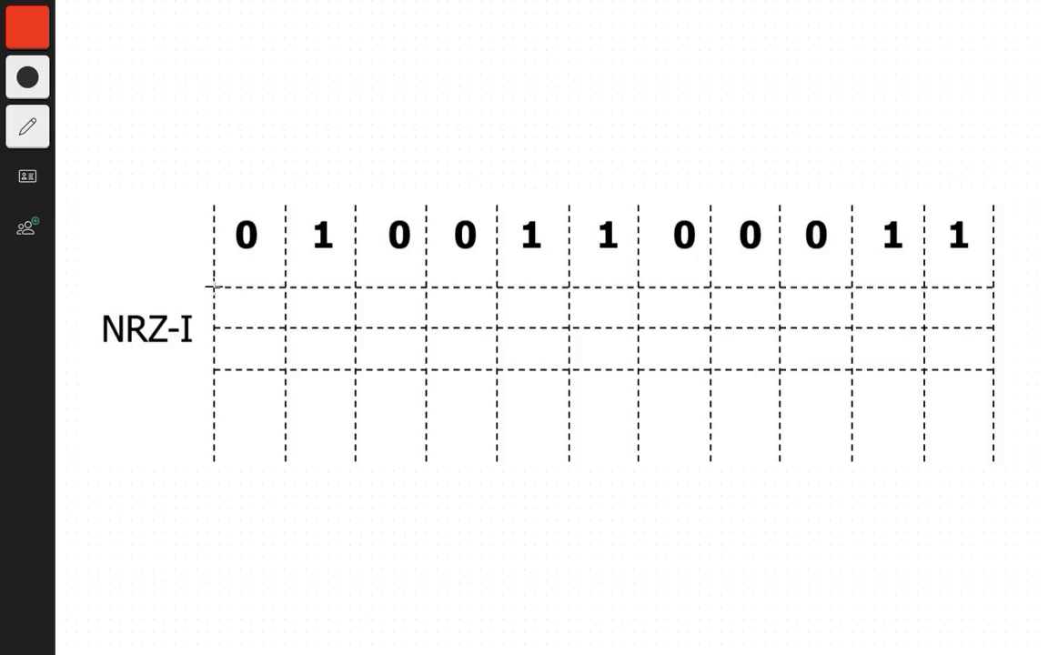
Place a red starting dot at the top-left corner of the NRZ-I grid.
click(214, 287)
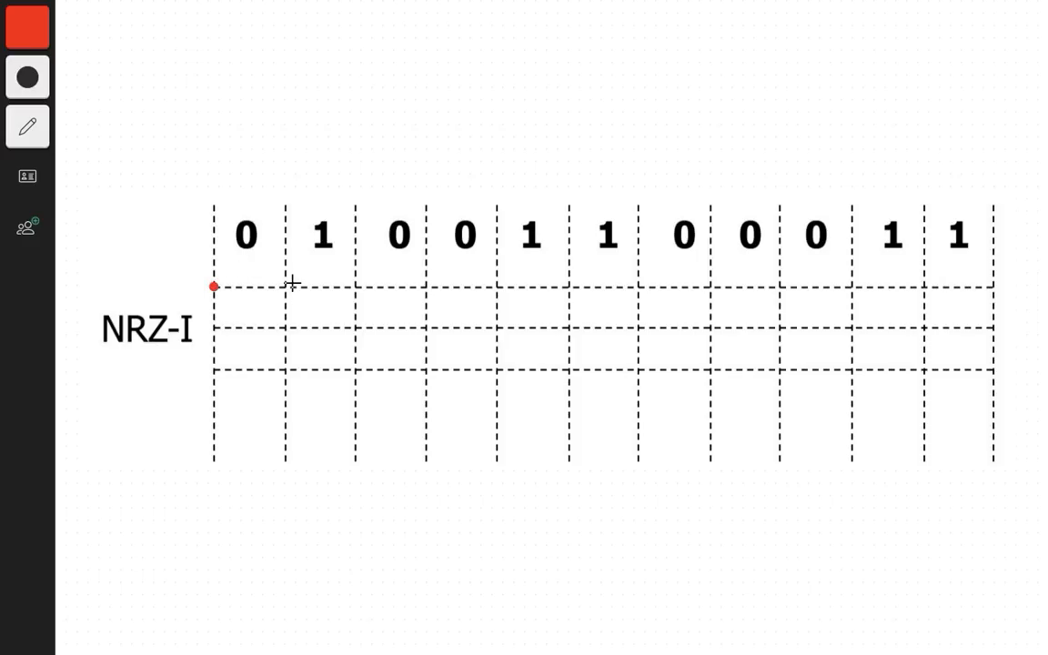
mouse_move(182, 461)
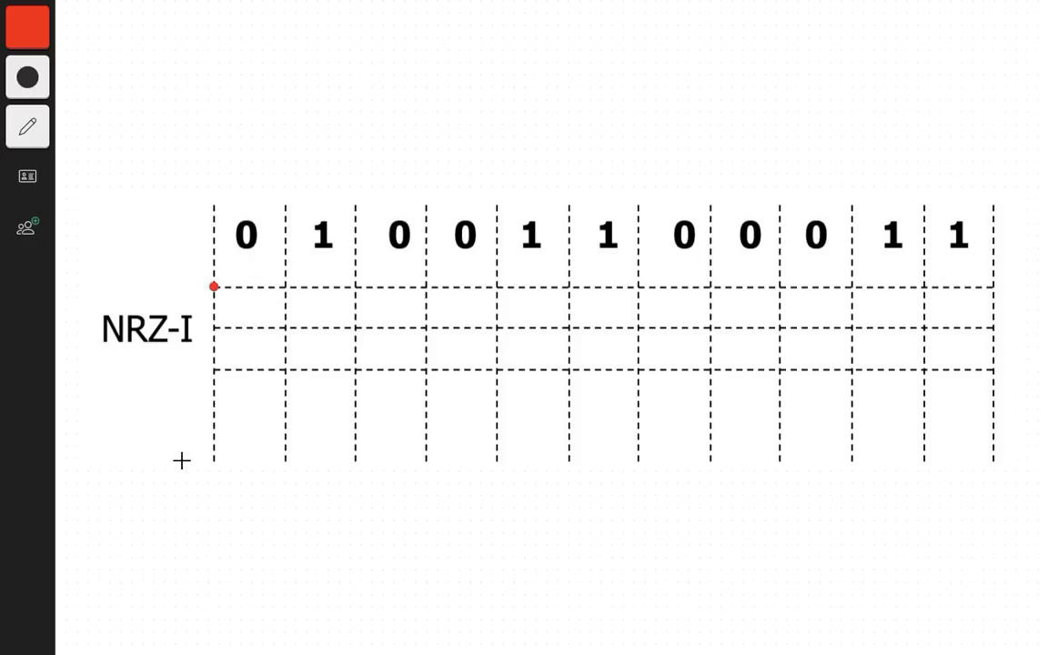
mouse_move(236, 290)
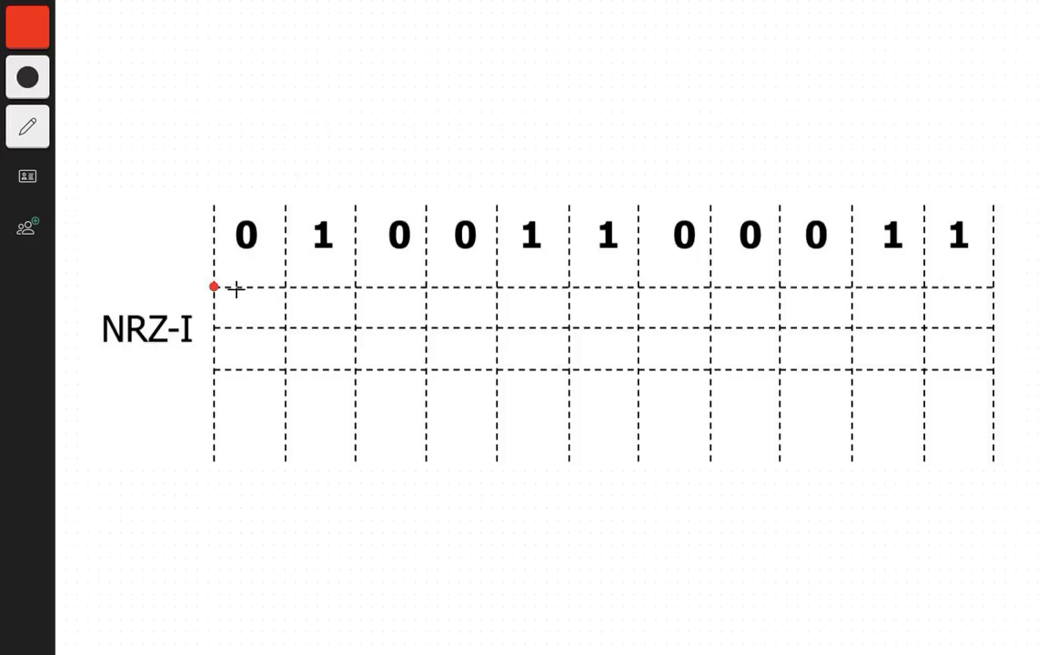
mouse_move(291, 299)
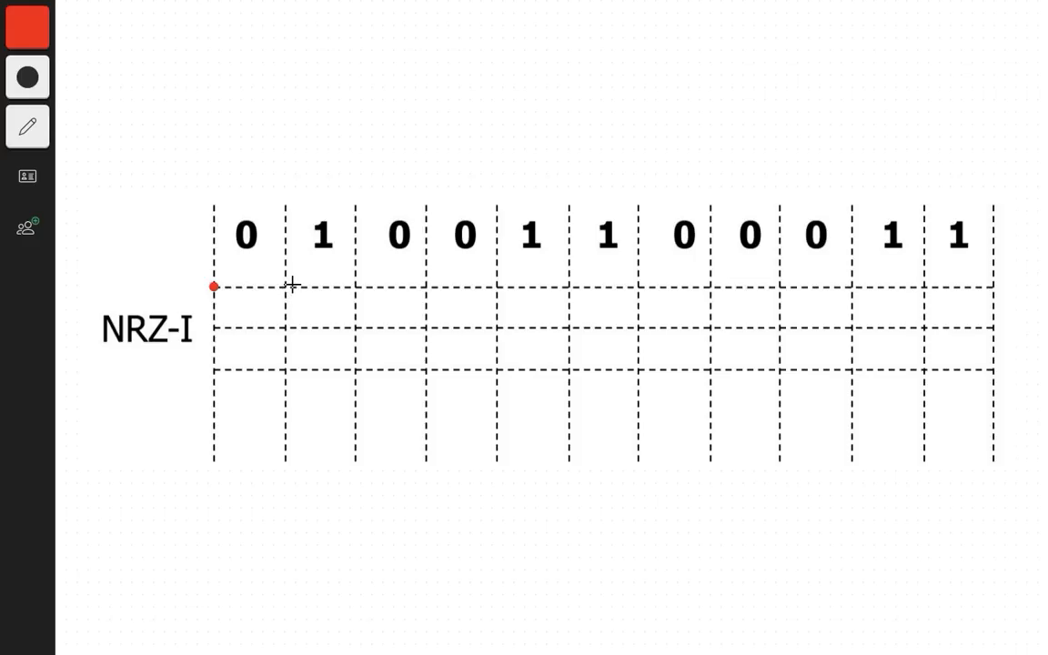
mouse_move(288, 299)
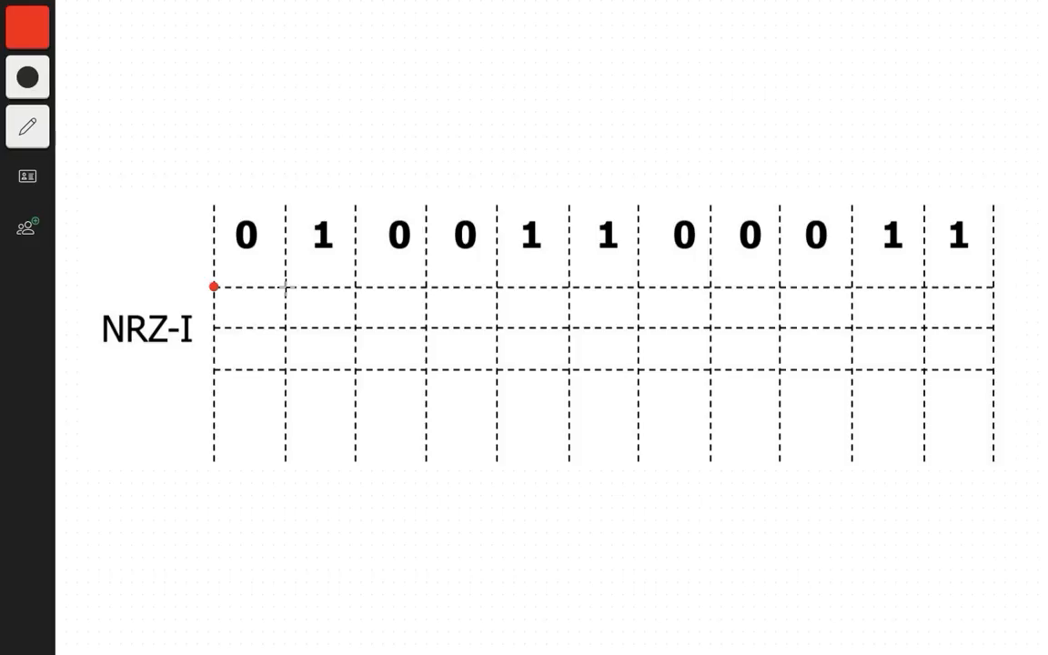
Draw the waveform high under the first 0, low at the 1 through two 0s, rising at the next 1.
drag(215, 288, 269, 287)
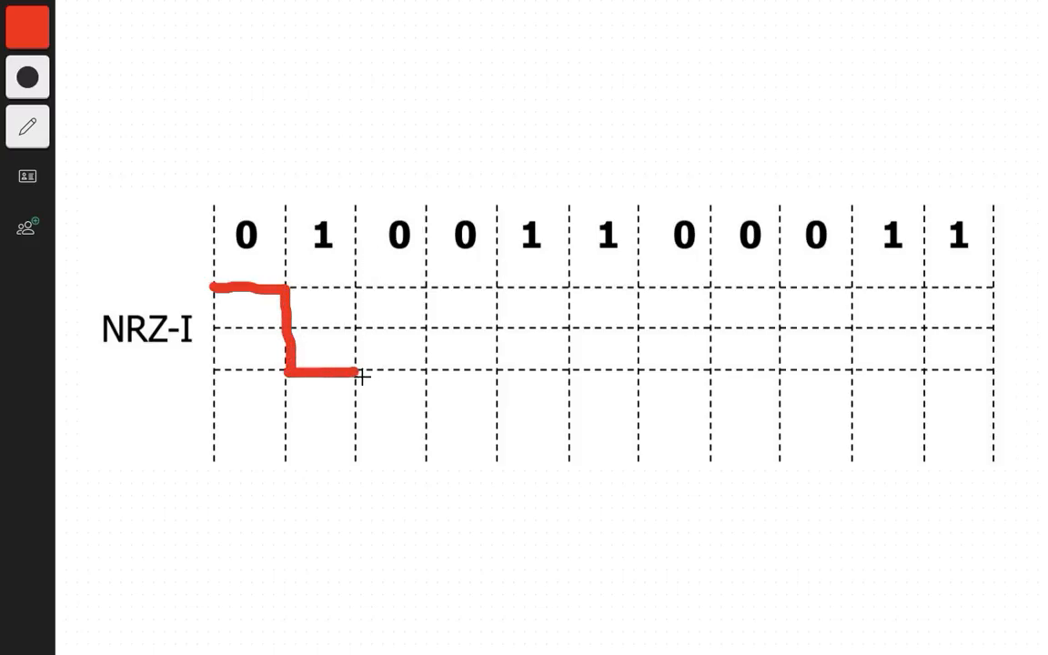
drag(362, 373, 435, 373)
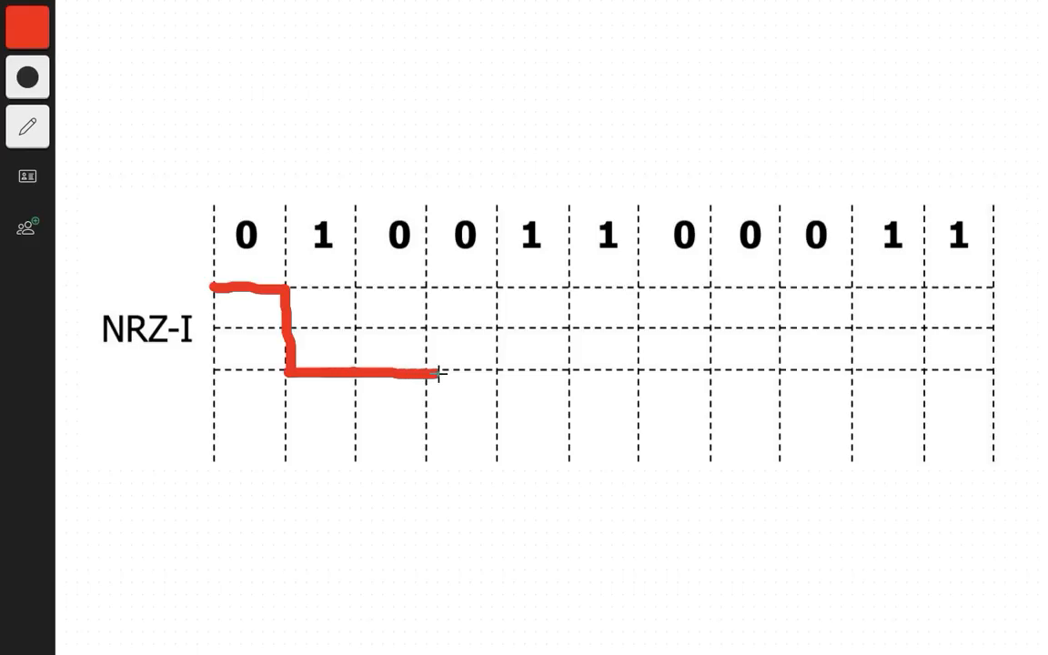
drag(436, 373, 495, 373)
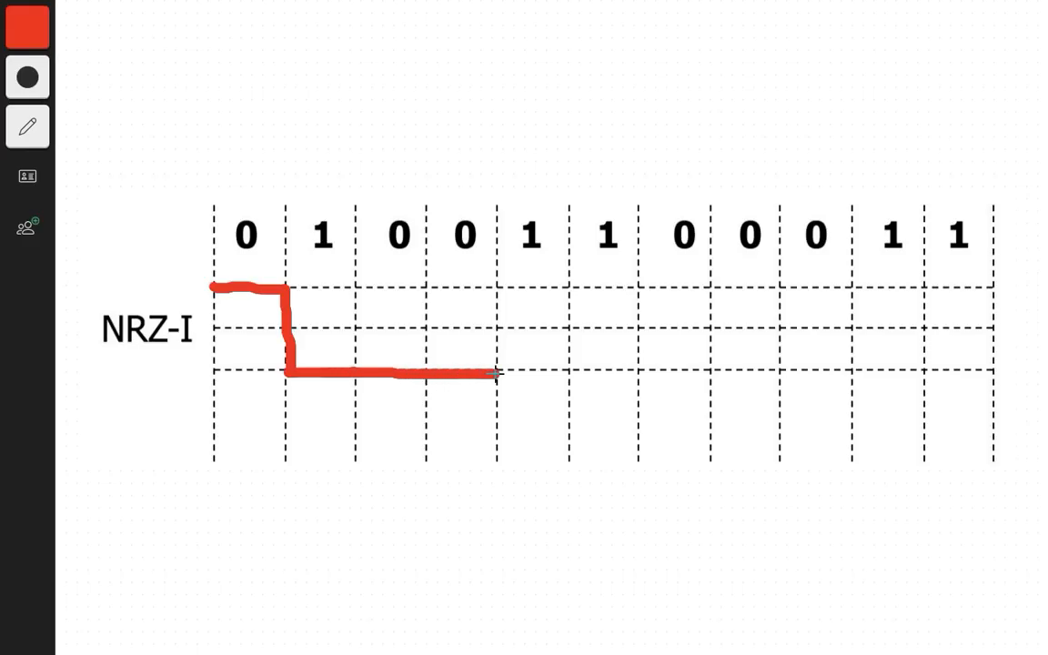
drag(495, 373, 500, 313)
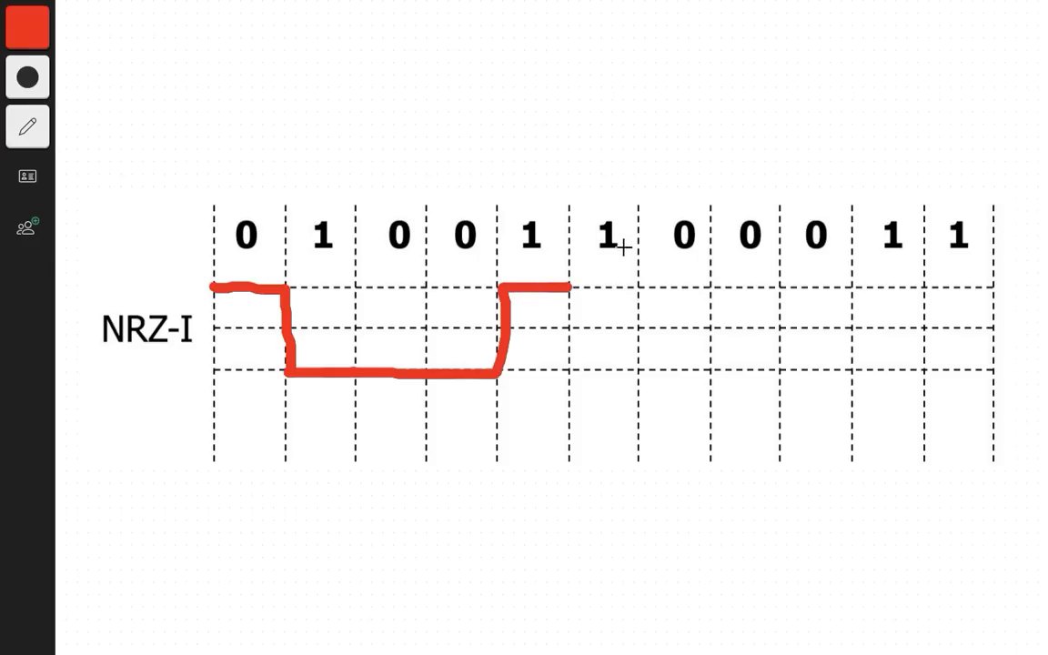
mouse_move(572, 288)
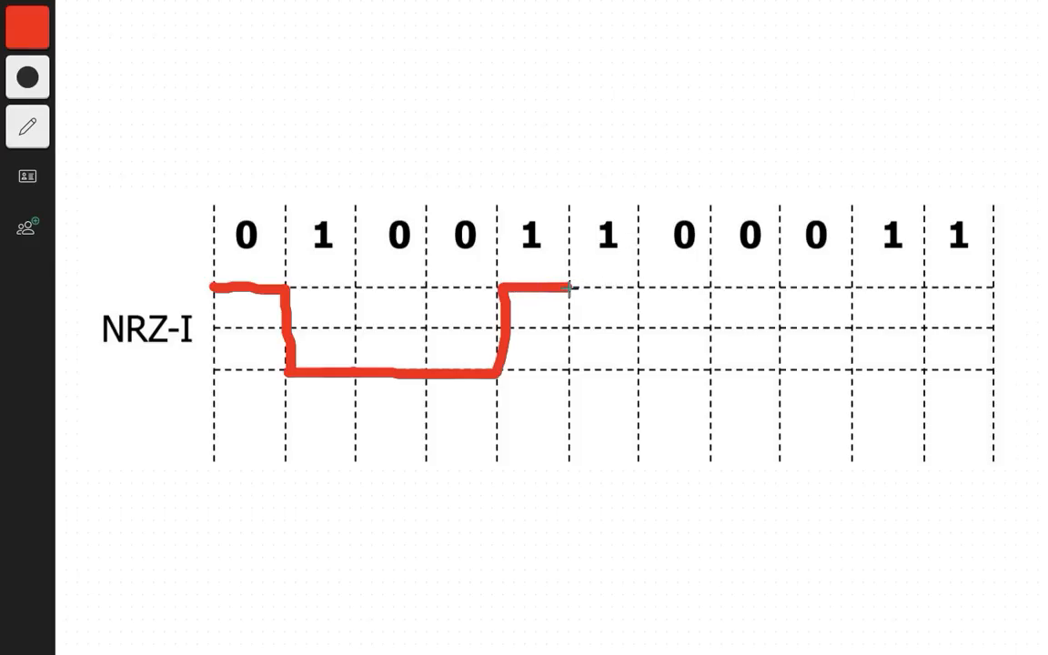
Drop the waveform at the second 1 of the pair and continue low under the next 0.
drag(568, 289, 568, 344)
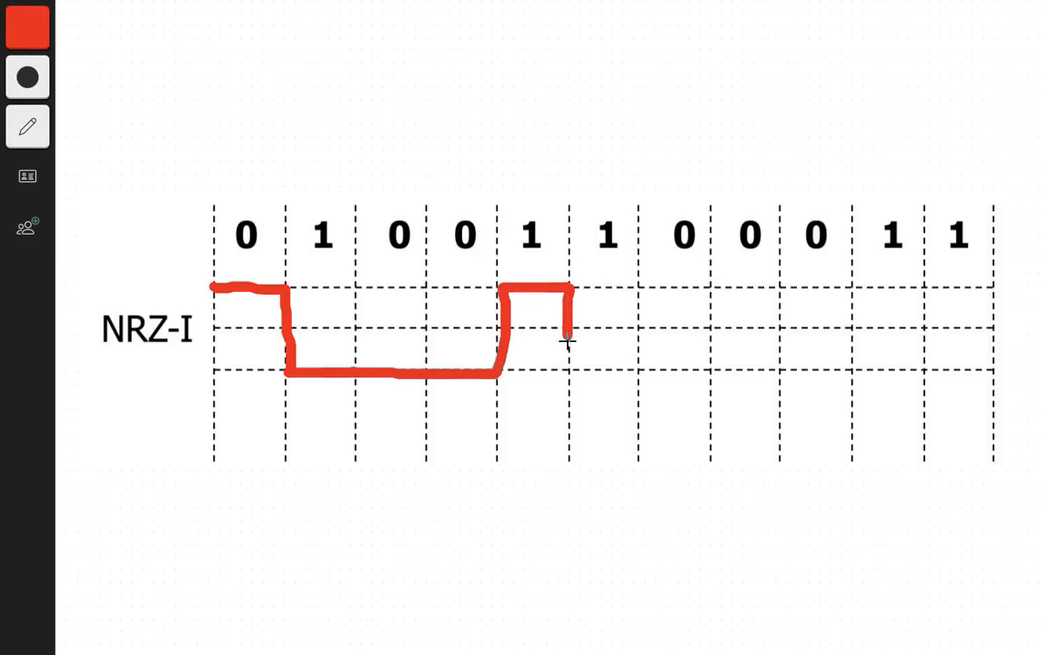
drag(572, 342, 646, 371)
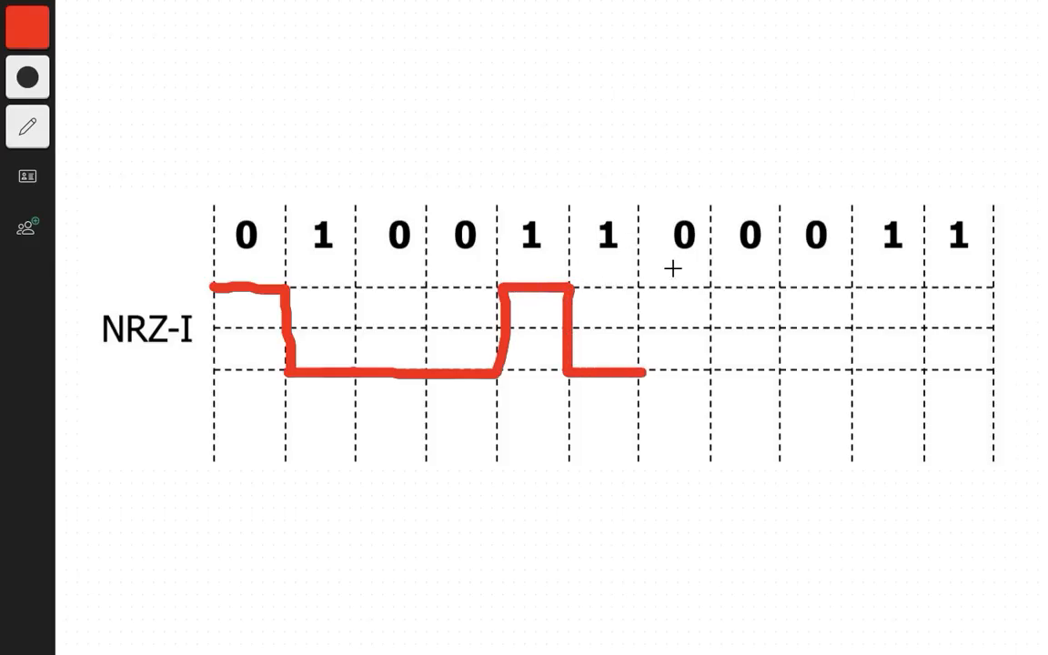
drag(646, 371, 714, 371)
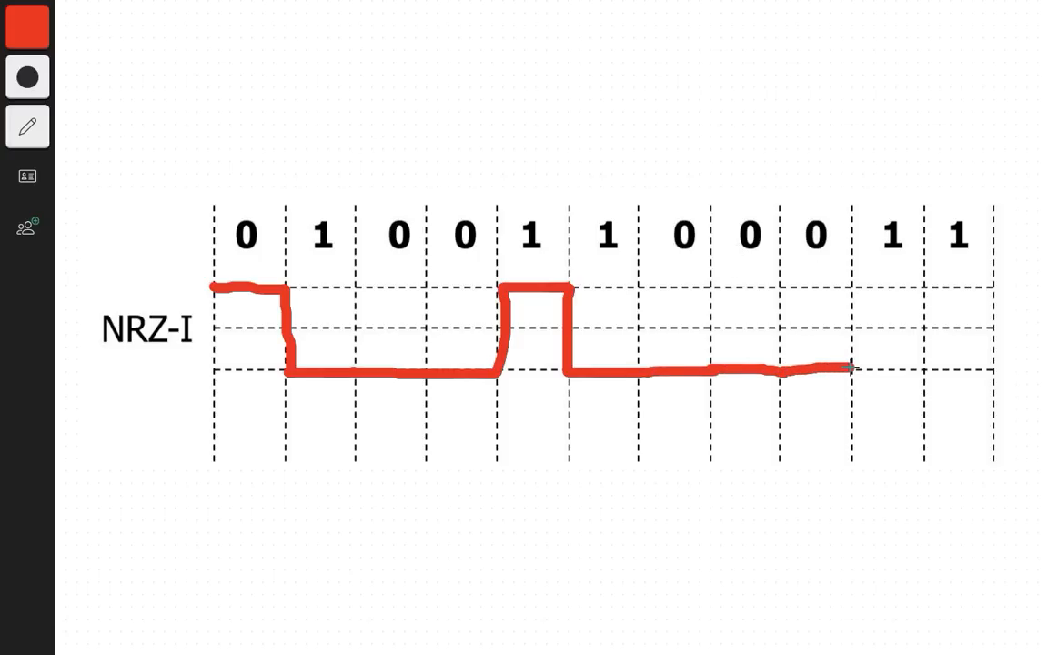
Run low through the 0s, rise at the tenth bit's 1, and drop at the final 1.
drag(854, 367, 854, 306)
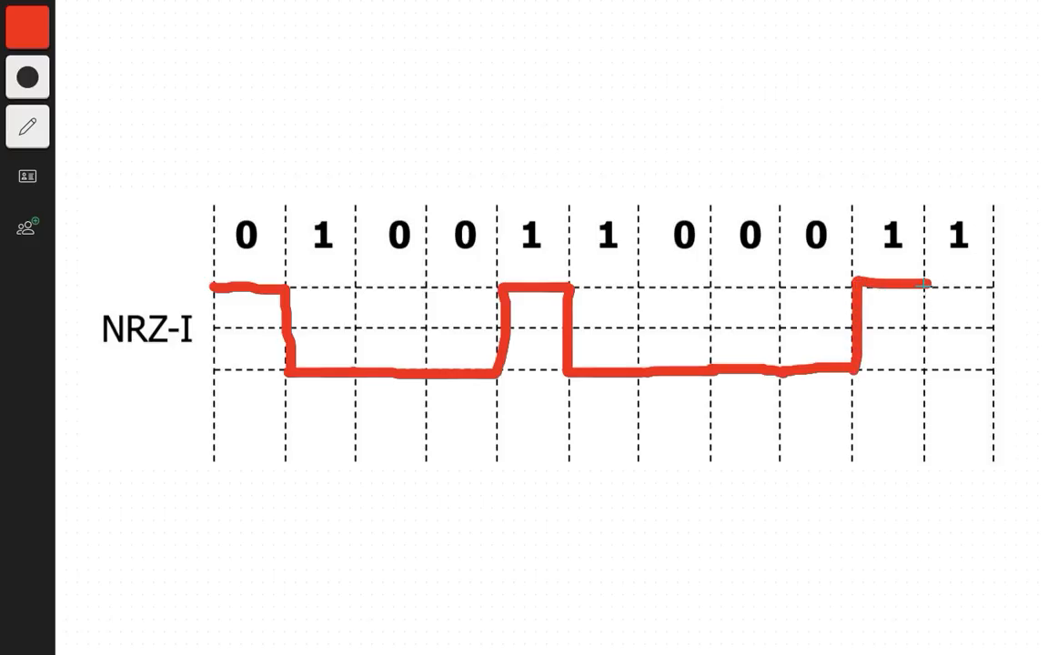
drag(924, 282, 983, 375)
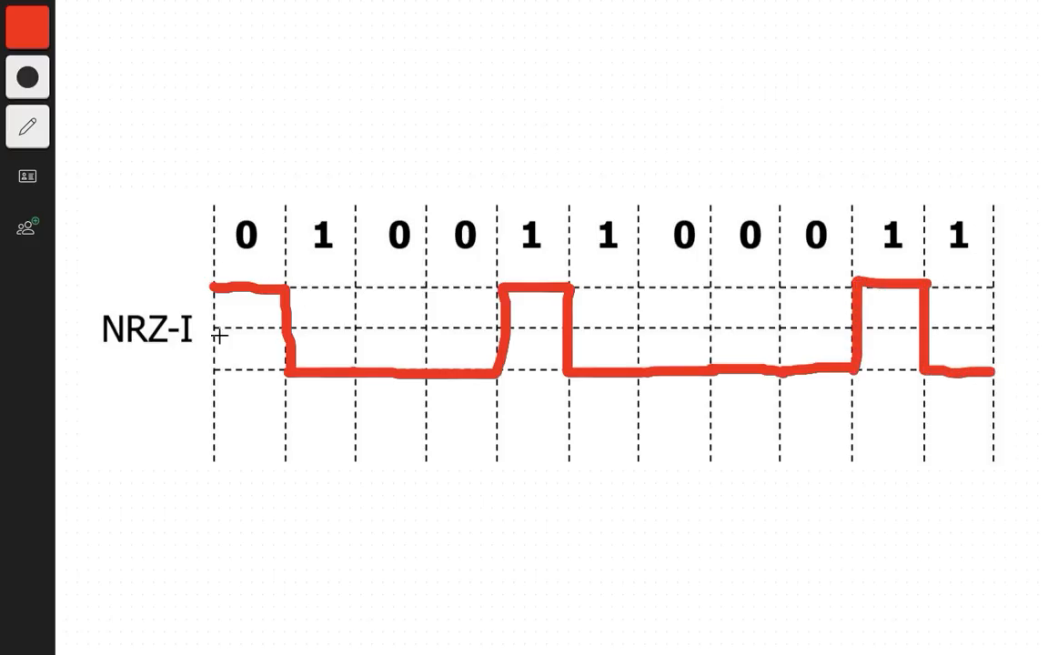
mouse_move(406, 360)
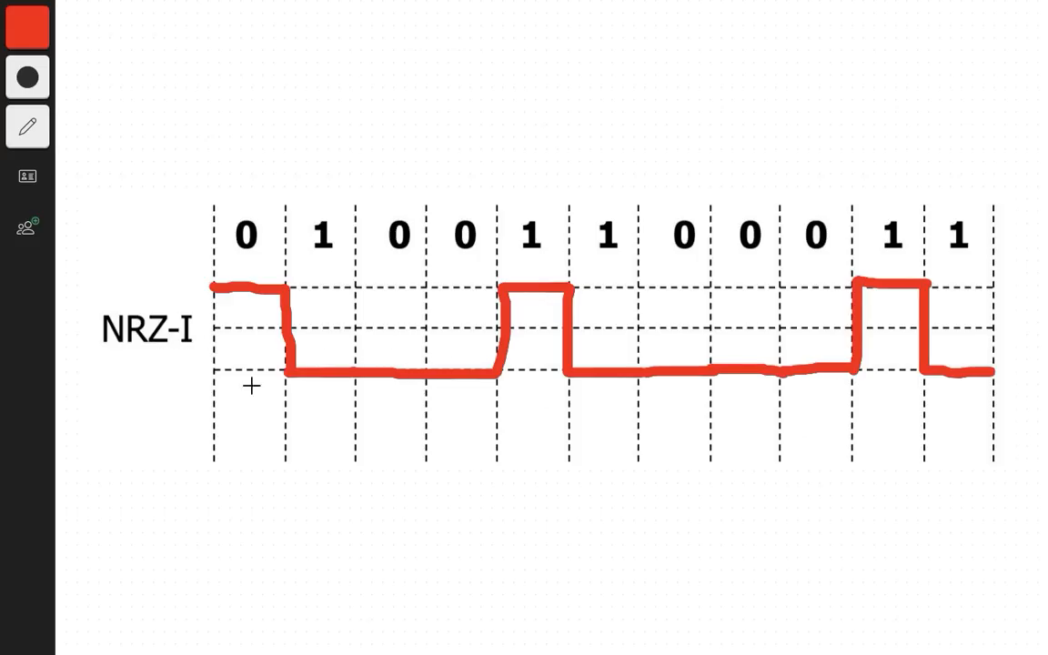
mouse_move(324, 251)
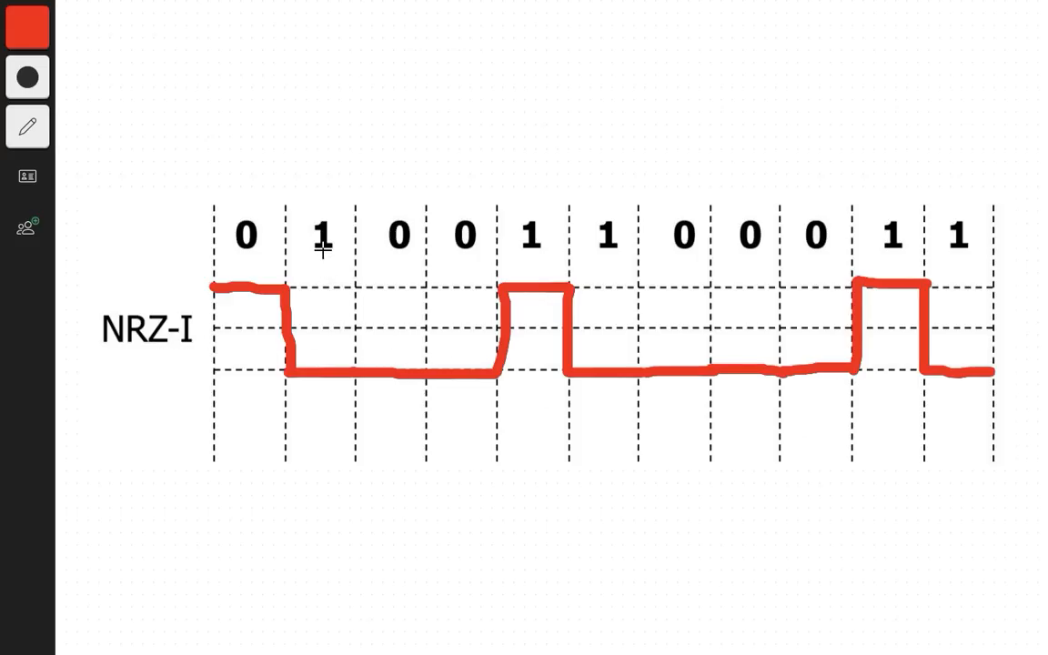
mouse_move(604, 262)
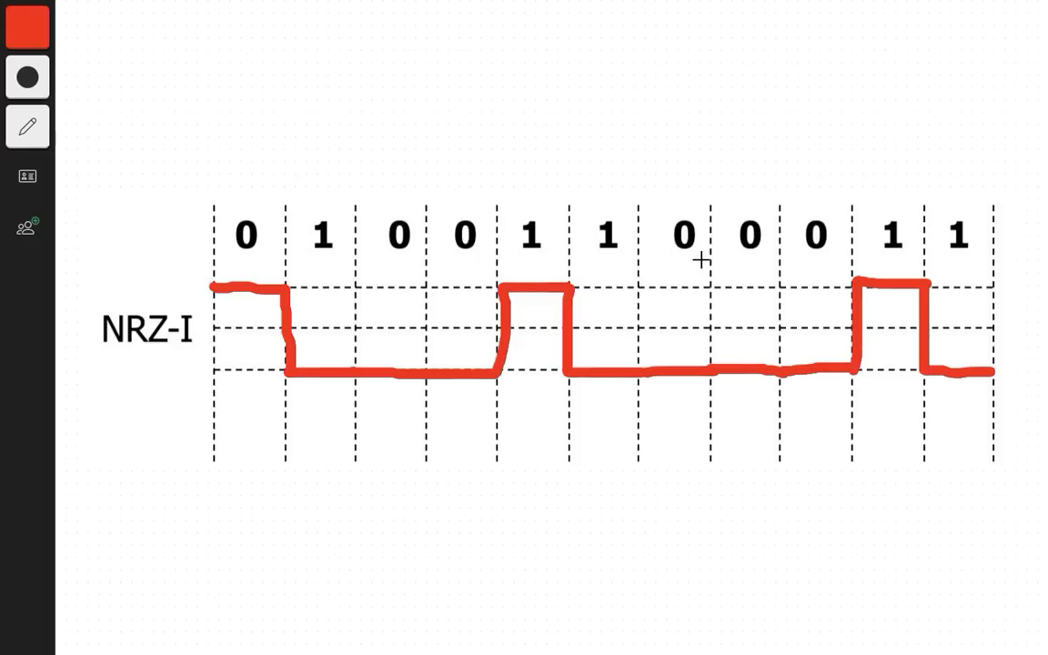
mouse_move(555, 255)
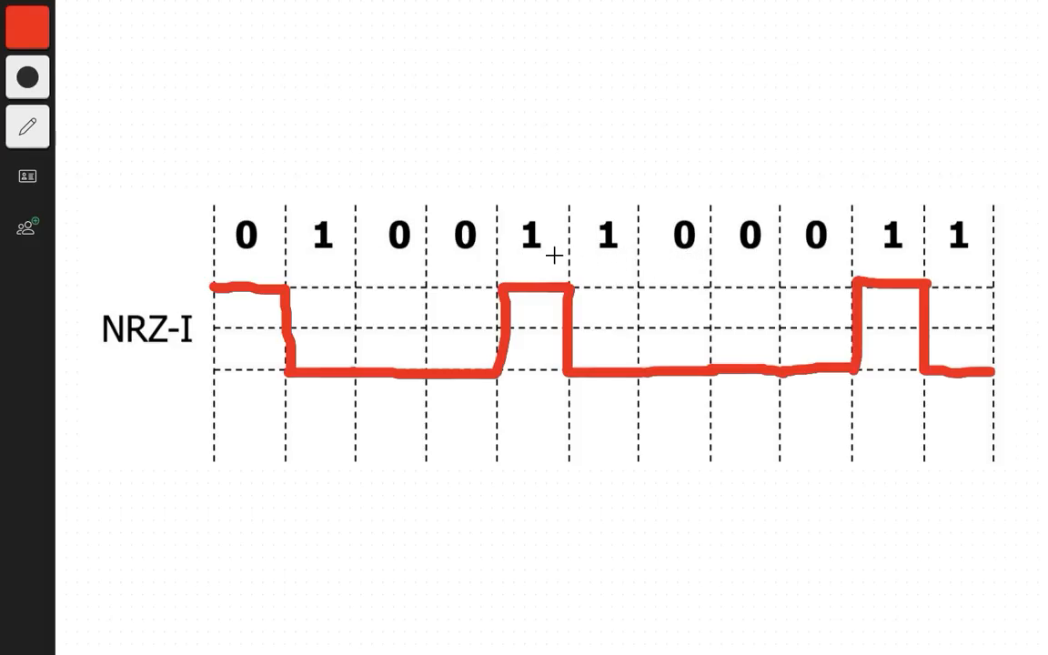